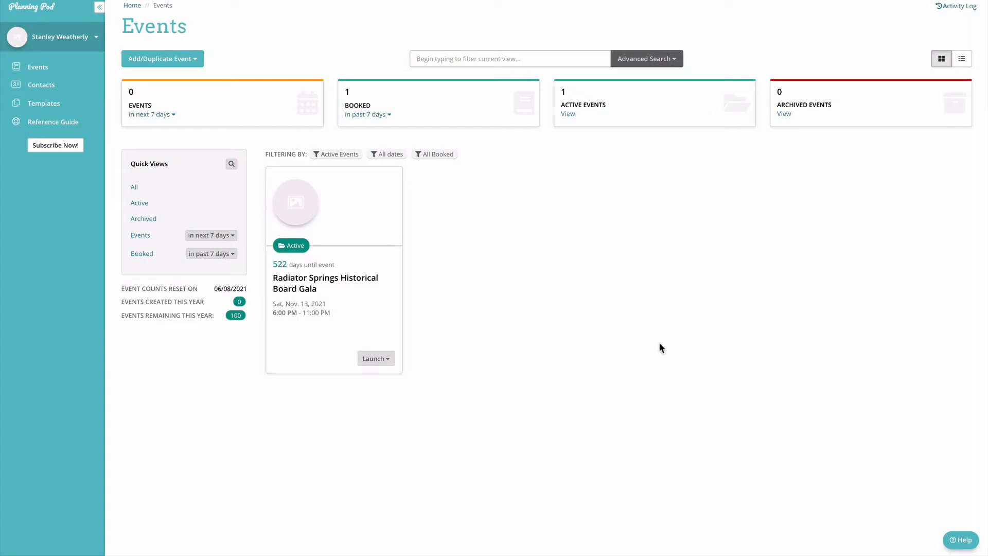
mouse_move(658, 342)
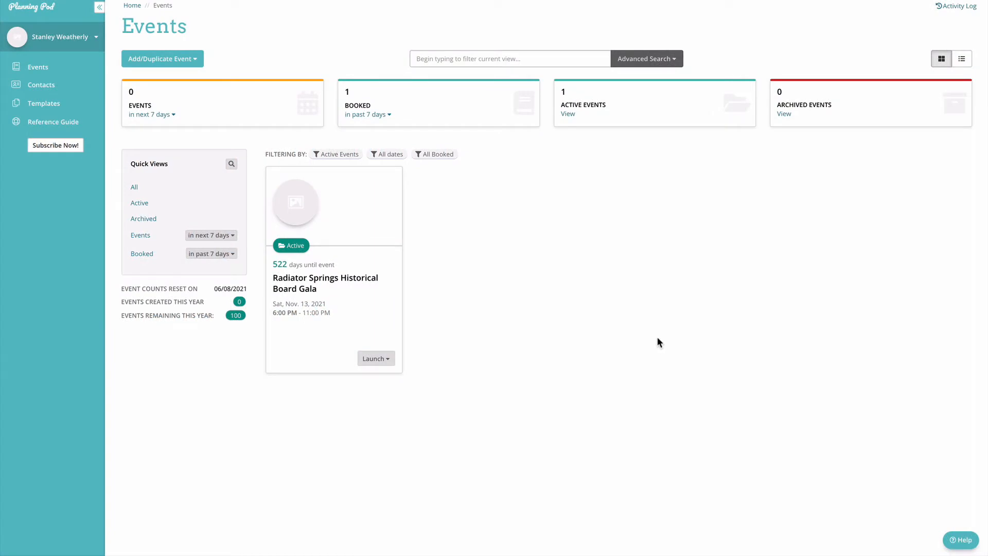
Launch the Radiator Springs Historical Board Gala event and go to its Floorplans list
left_click(373, 358)
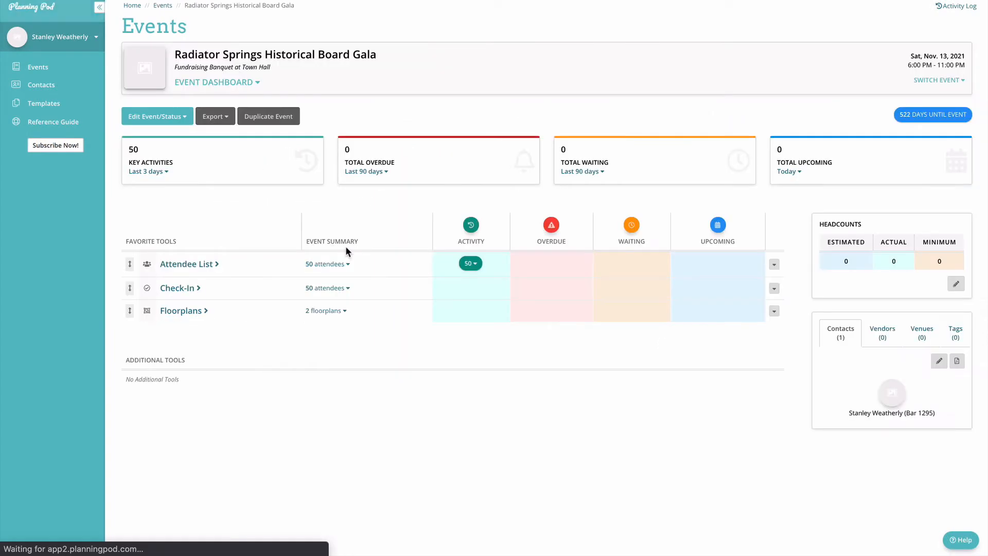
mouse_move(181, 310)
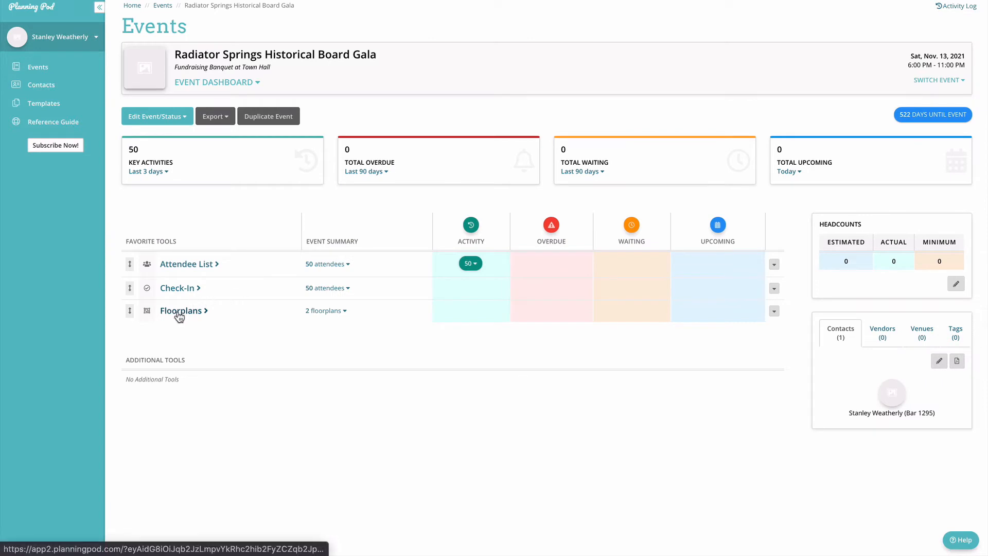
left_click(181, 310)
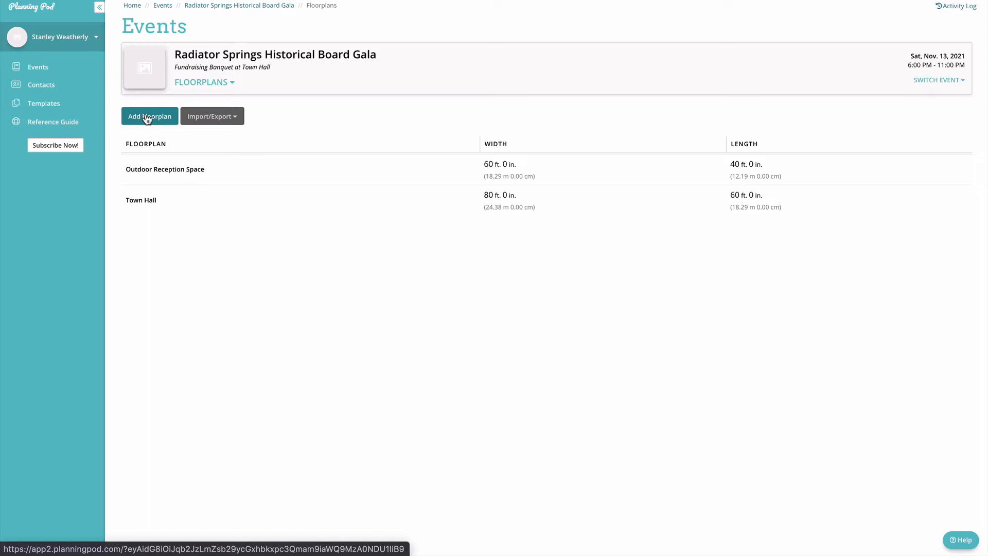
Start a new floorplan named 'Reception Venue - 200 Guests'
left_click(212, 116)
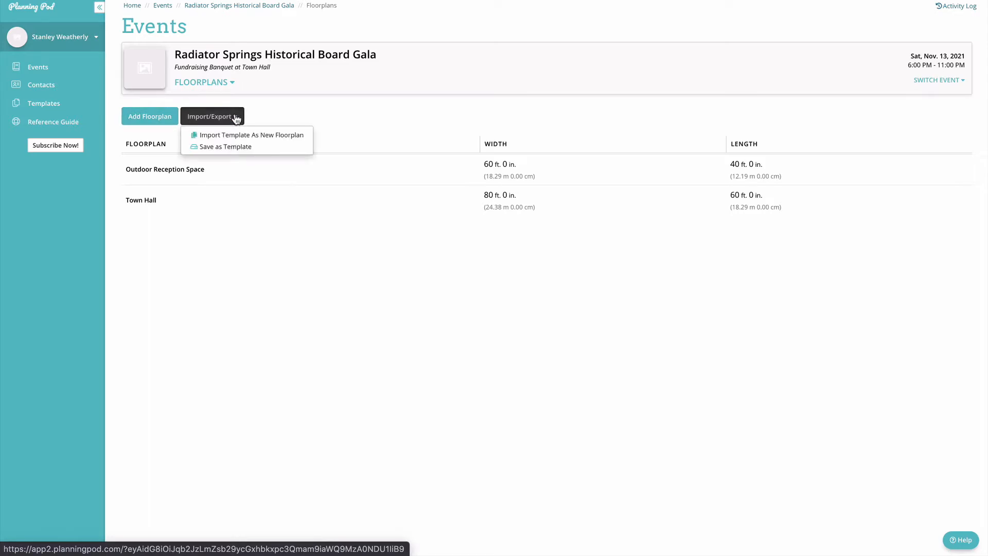
left_click(149, 116)
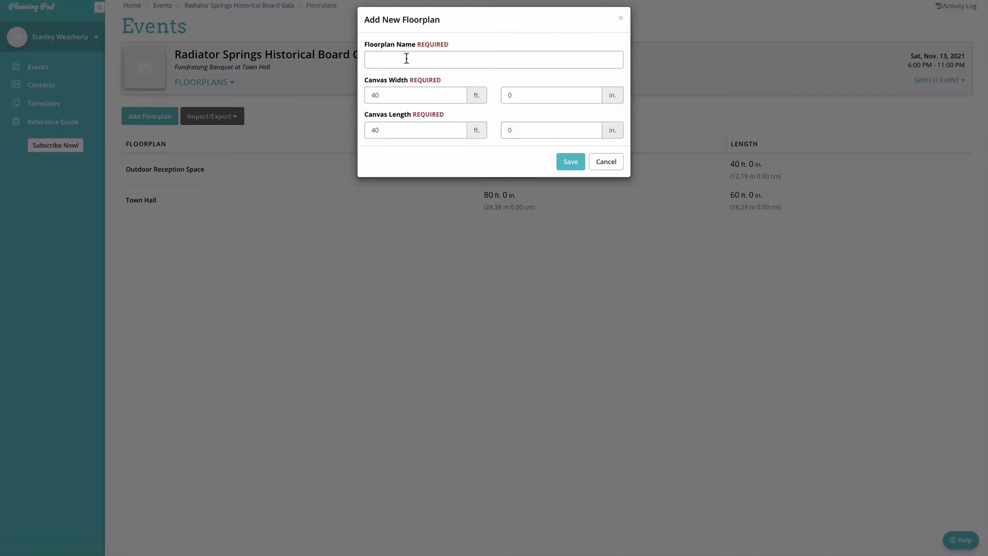
left_click(493, 60)
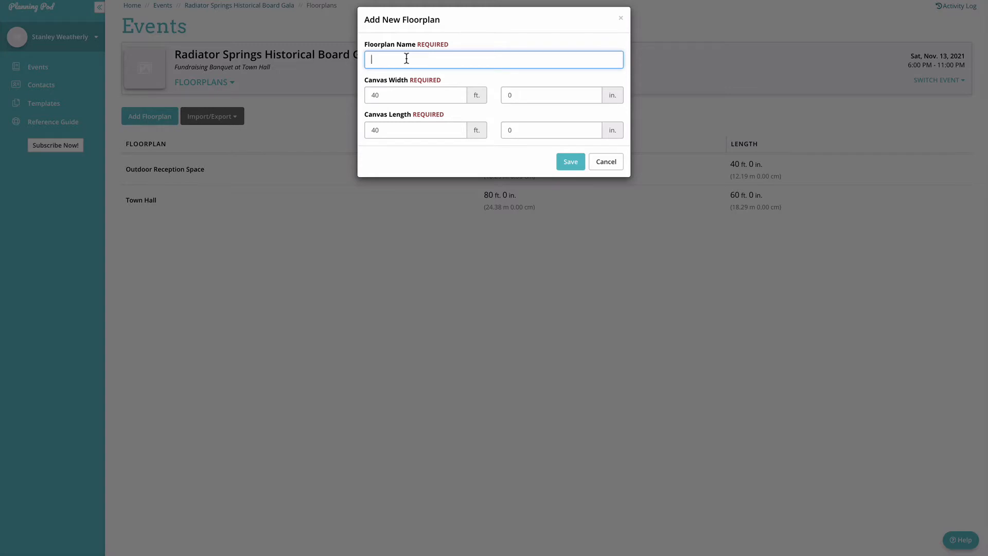
type("Red")
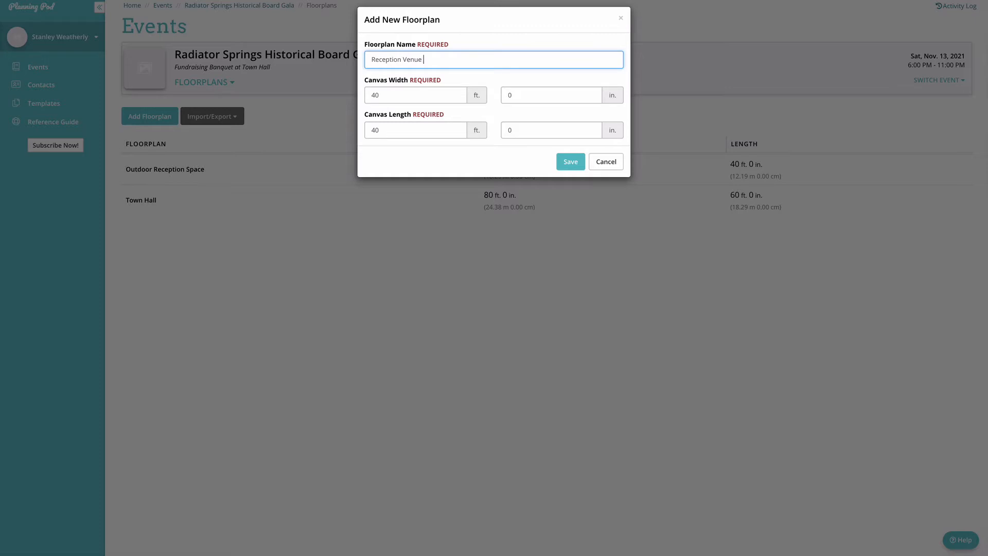
type("- 200 Guests")
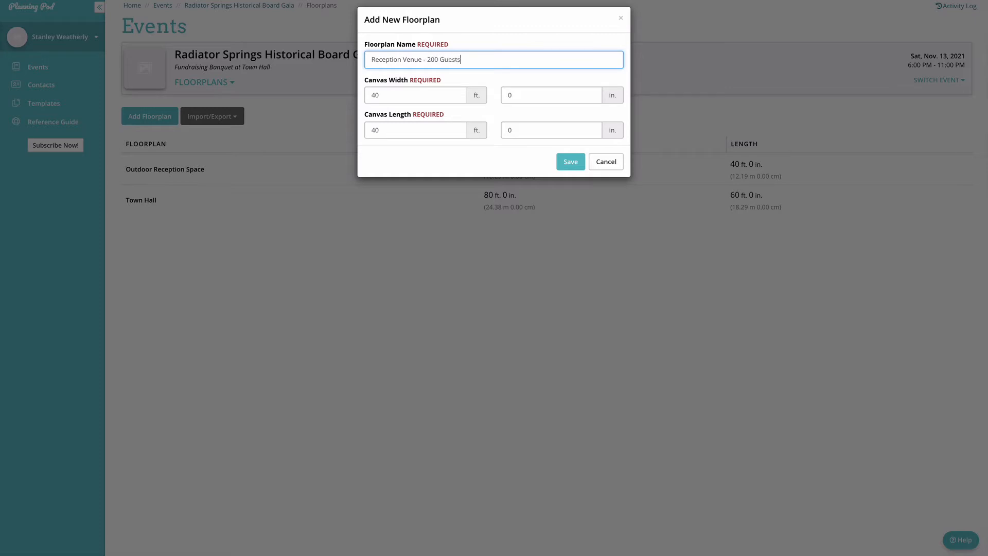
Set the canvas to 80 ft wide by 60 ft long and save the floorplan
left_click(414, 95)
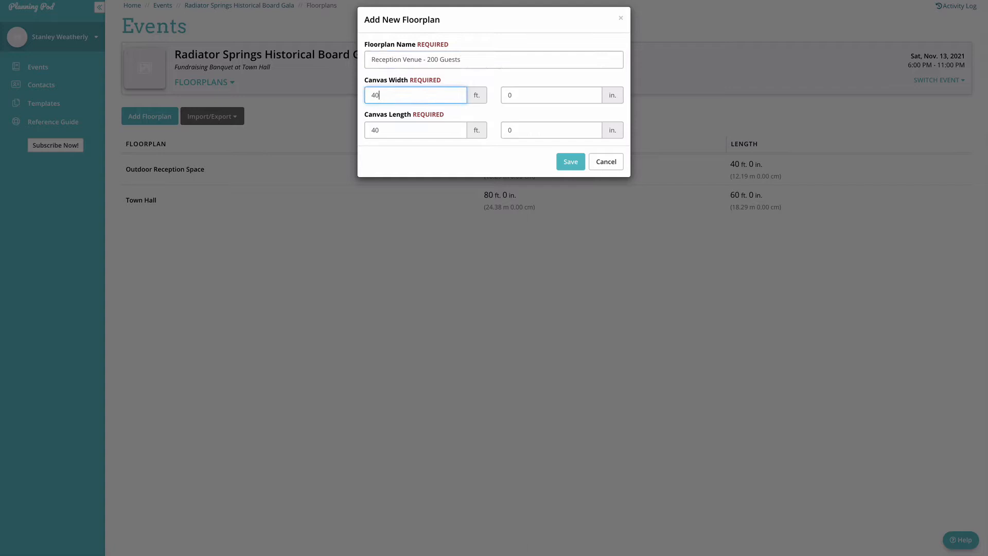
type("80")
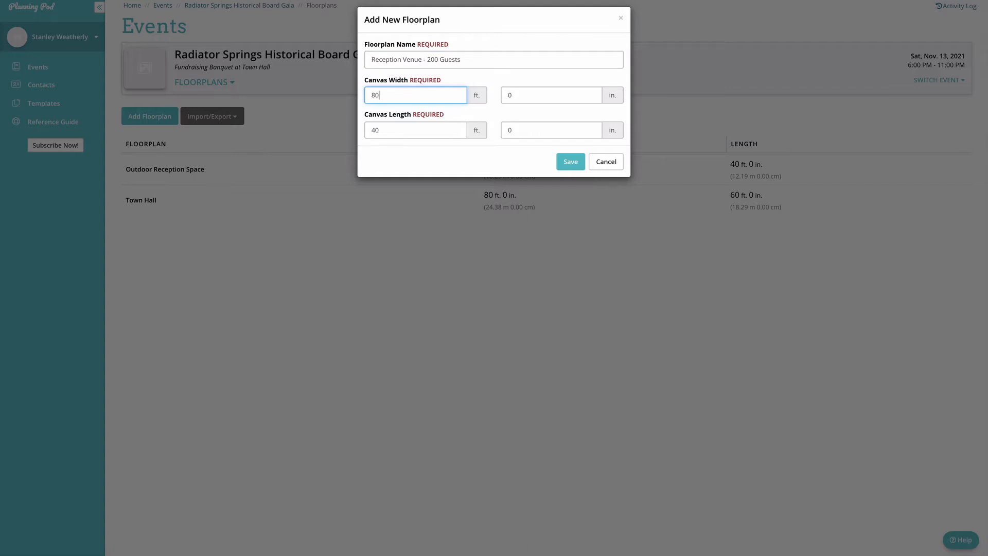
type("60")
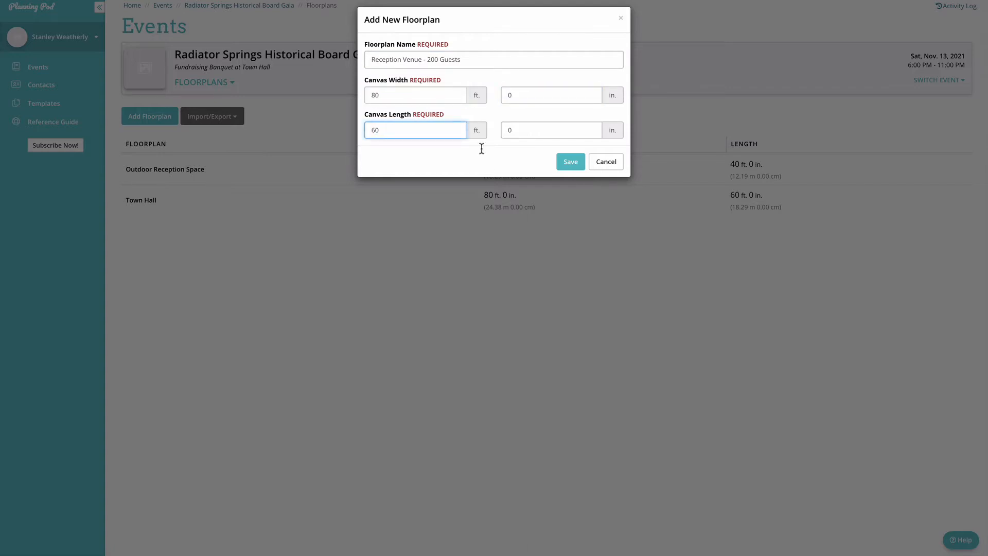
left_click(569, 162)
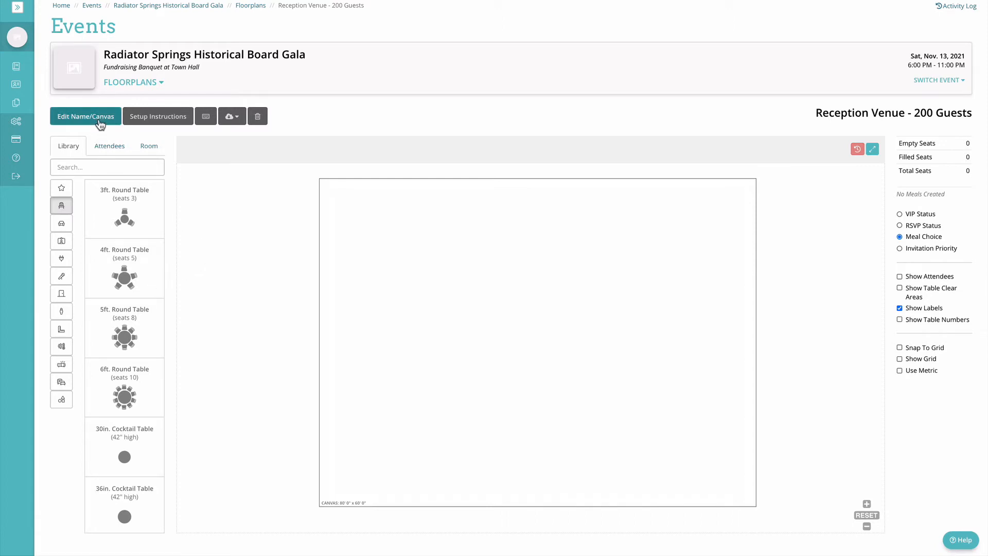
Change the canvas length to 80 ft, making it 80 by 80 ft, and save
left_click(86, 116)
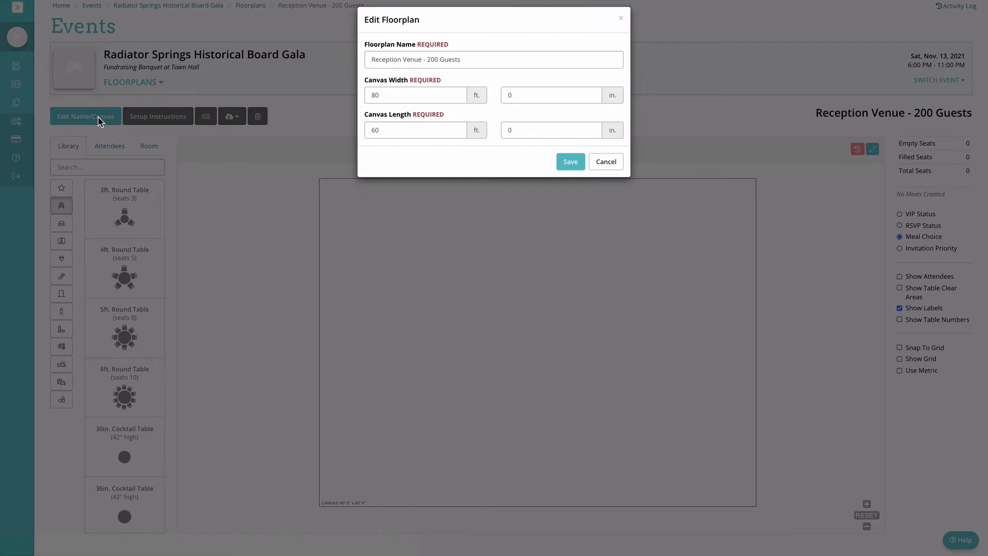
mouse_move(396, 129)
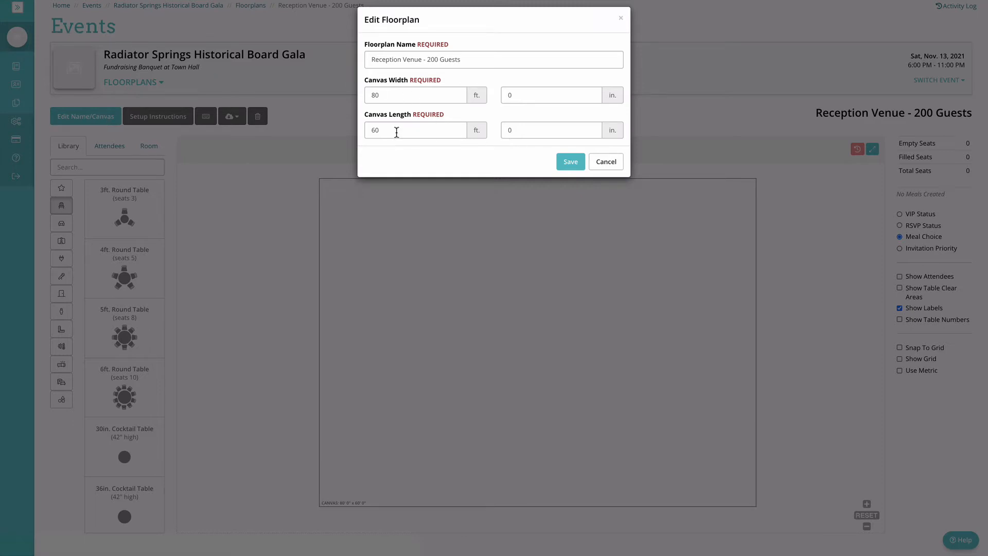
type("80")
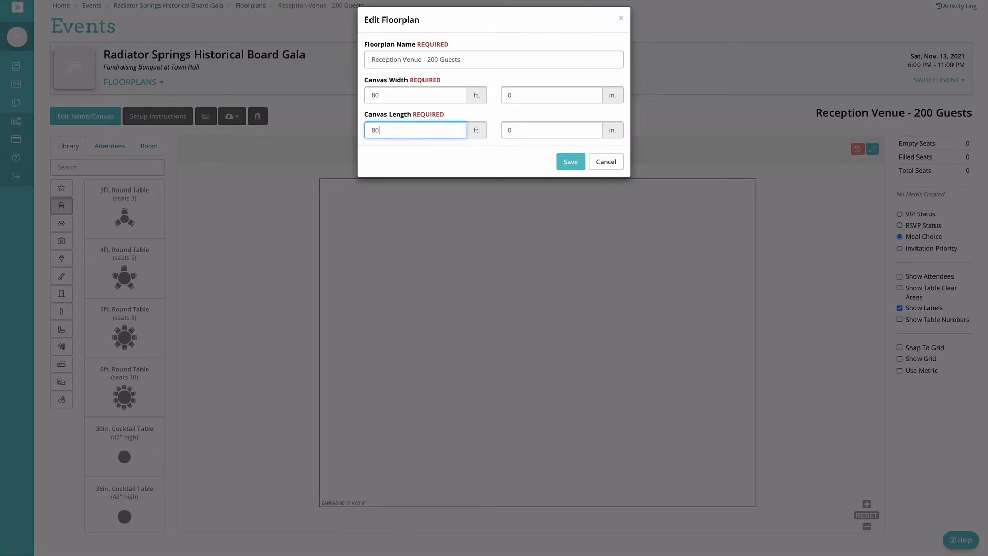
left_click(569, 162)
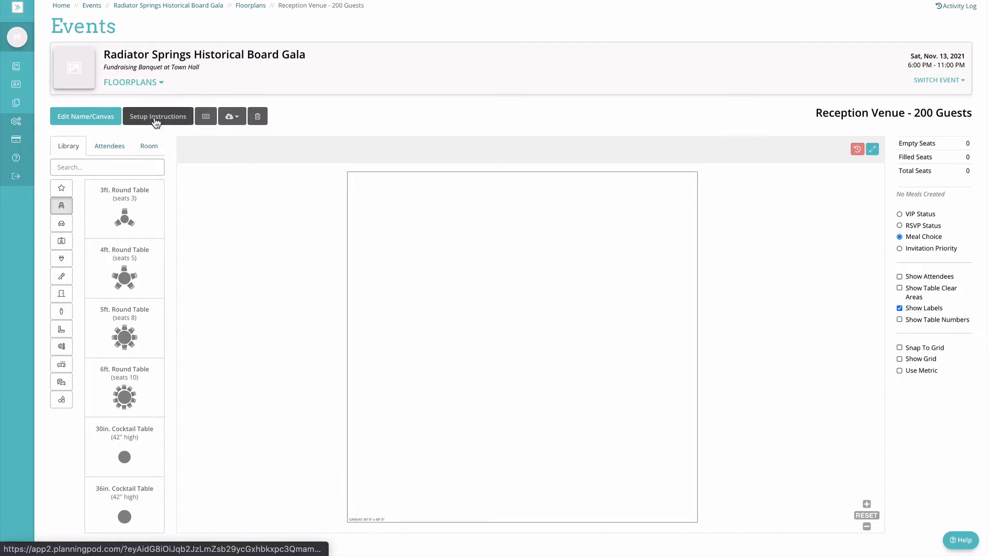
Write a setup instruction note asking for room at the back for staff
left_click(158, 116)
type("Add space at the back of the")
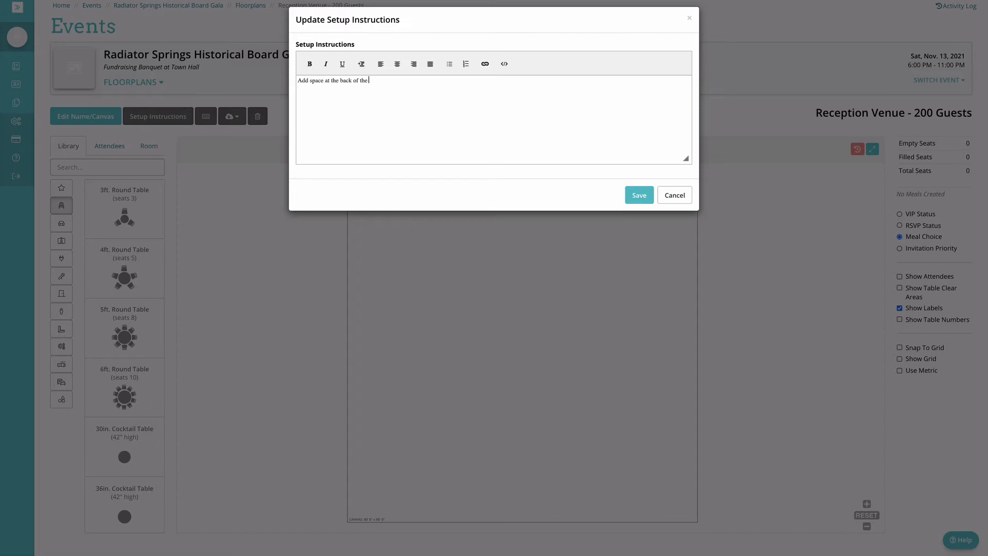
type("room for staff acc")
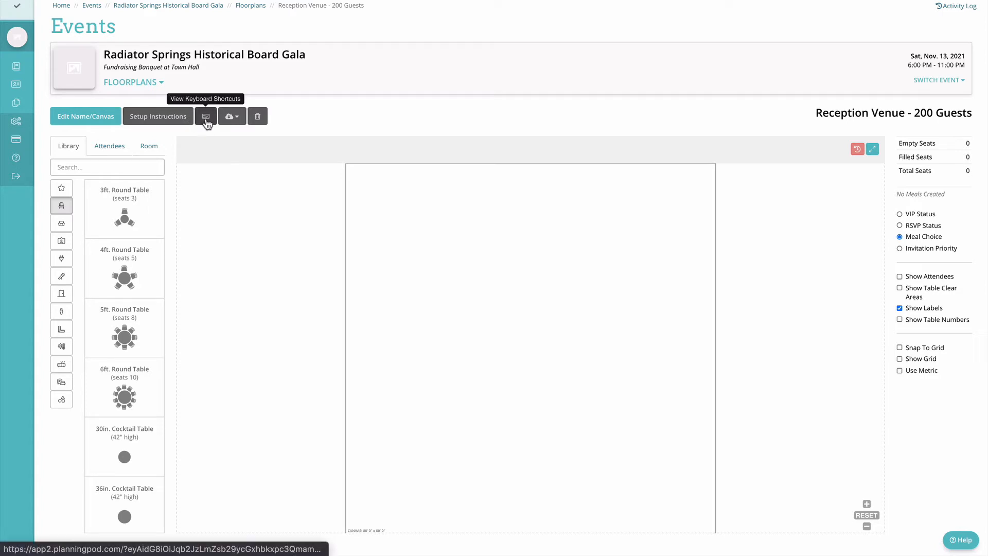
left_click(206, 116)
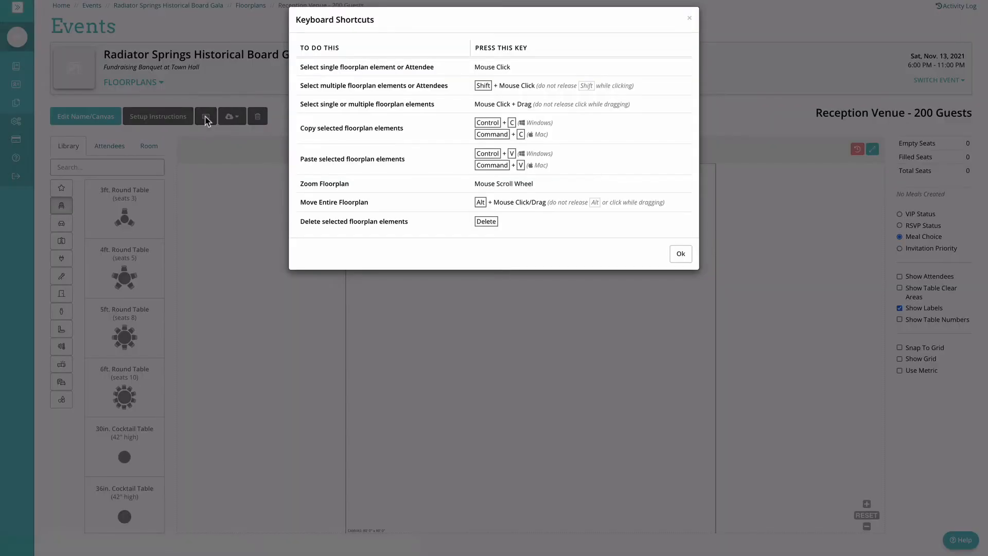
mouse_move(609, 68)
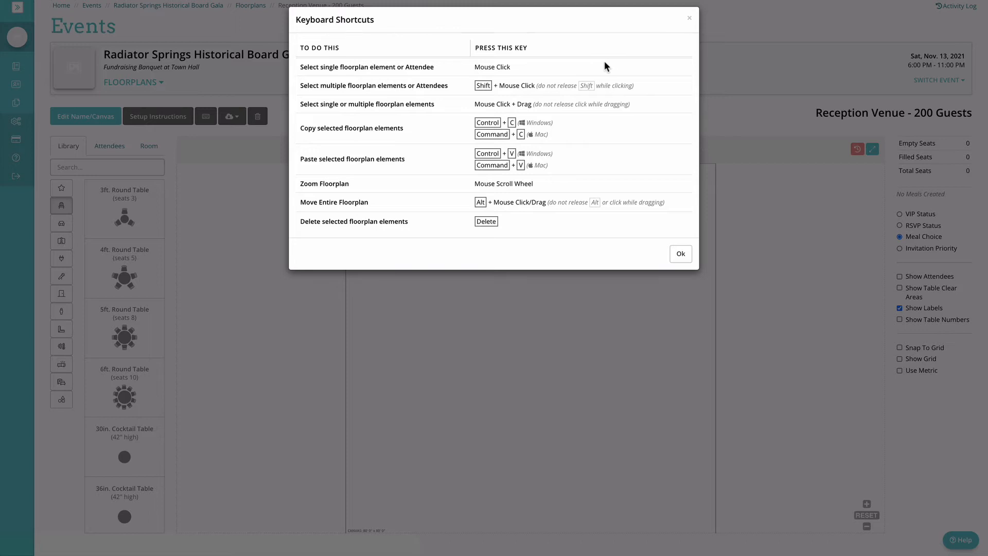
mouse_move(642, 90)
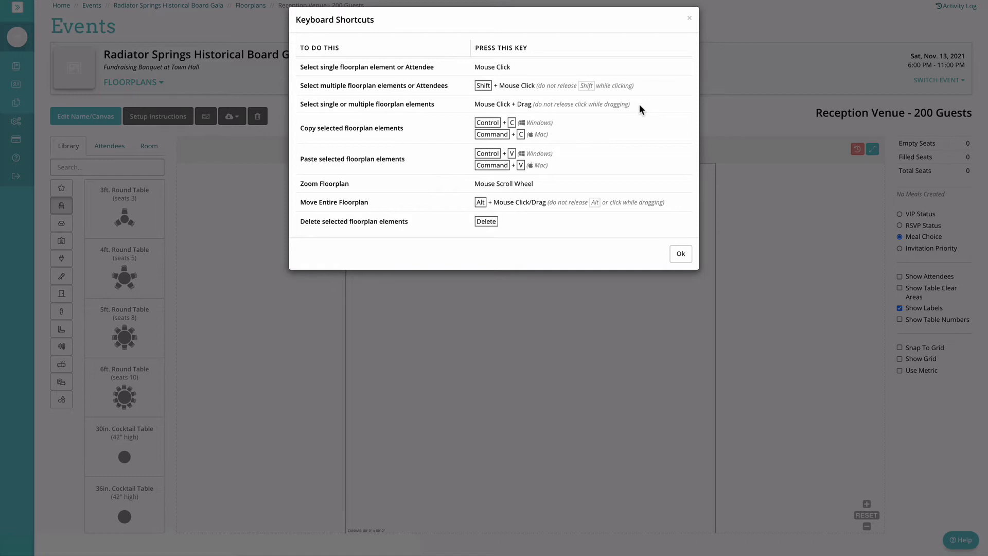
mouse_move(638, 108)
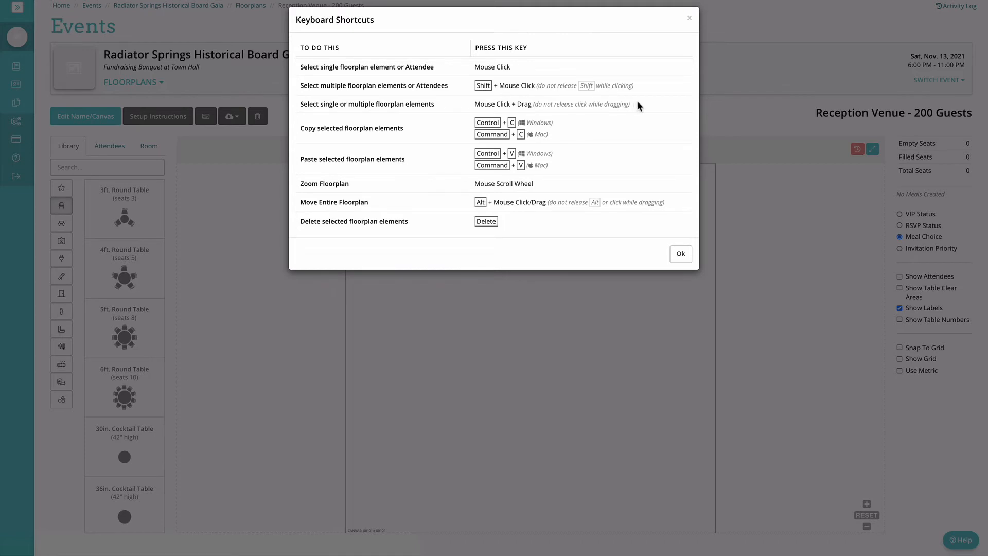
mouse_move(581, 134)
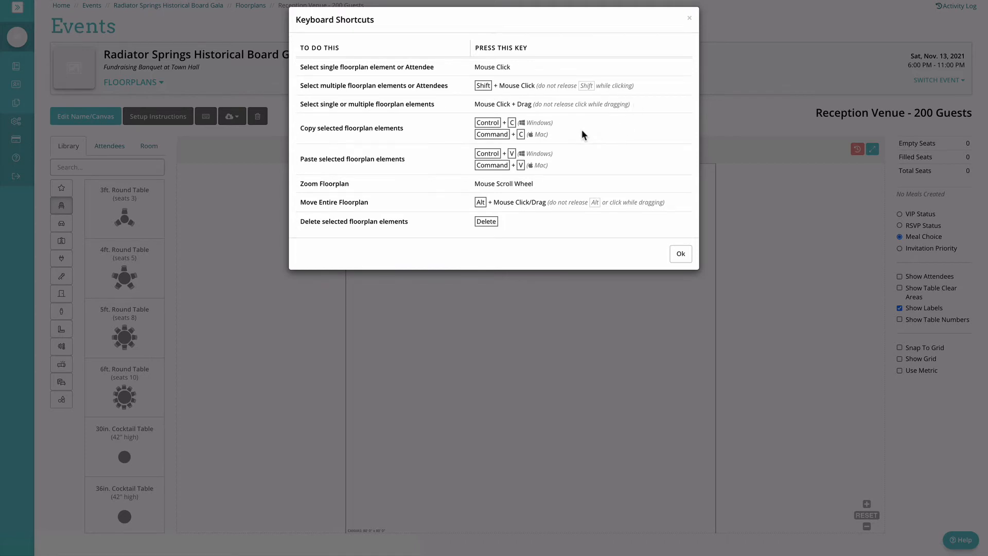
mouse_move(578, 166)
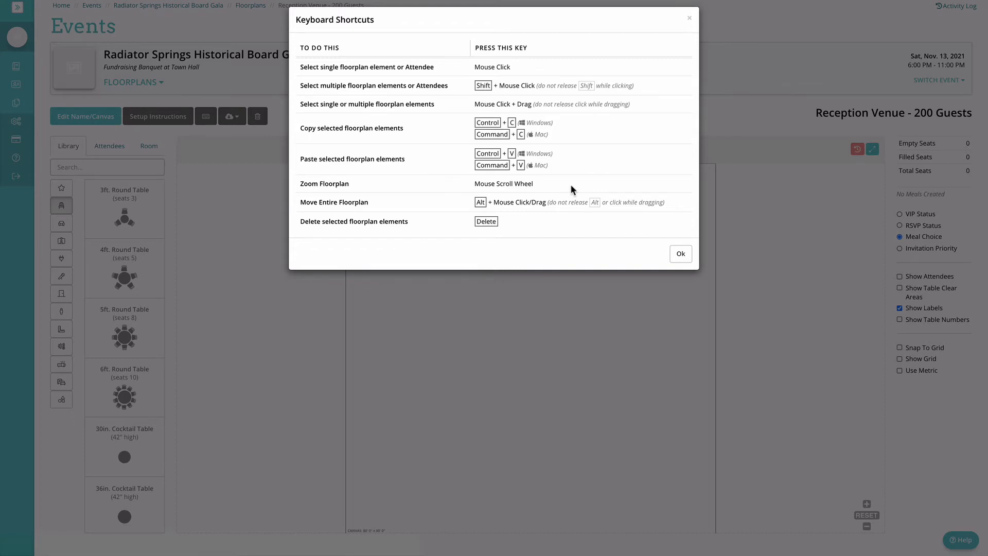
mouse_move(571, 214)
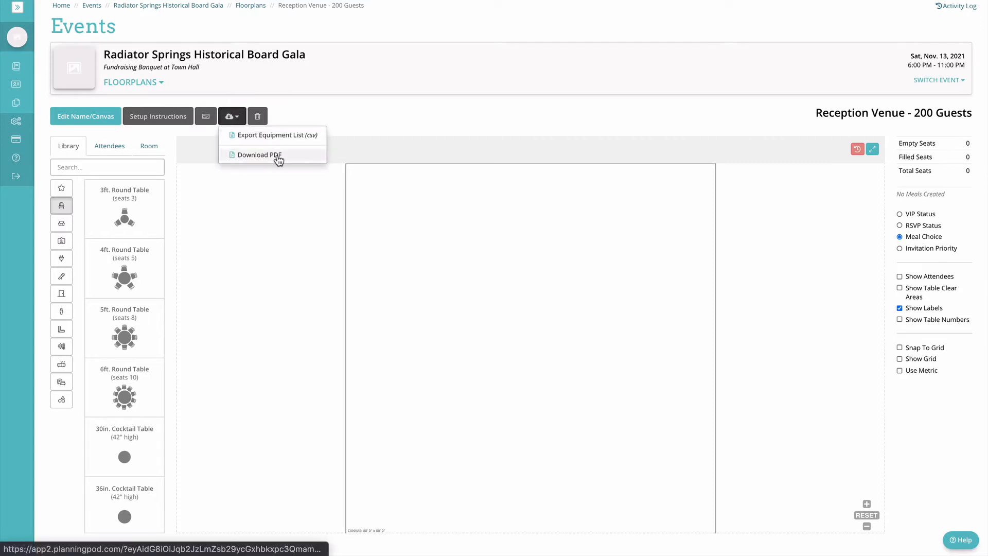
mouse_move(257, 116)
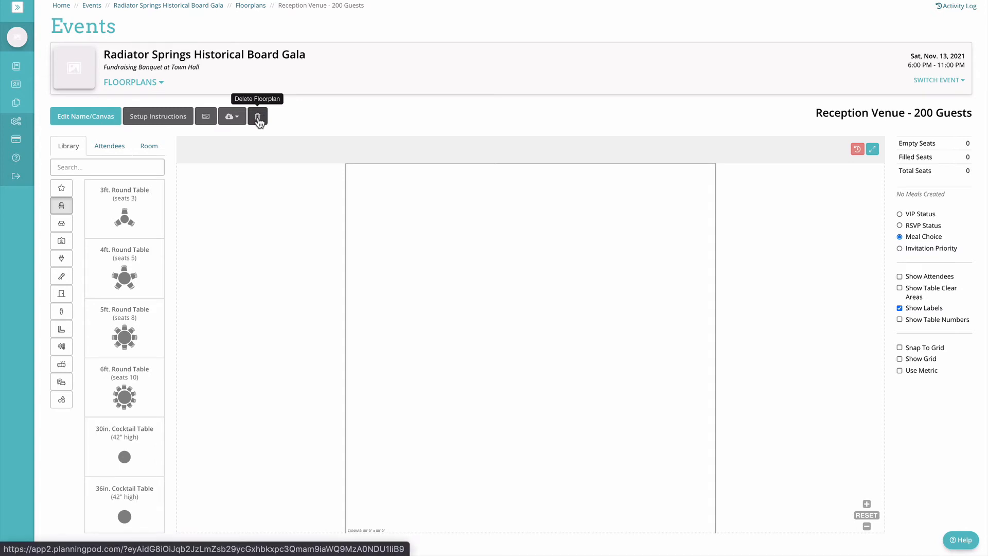
mouse_move(124, 339)
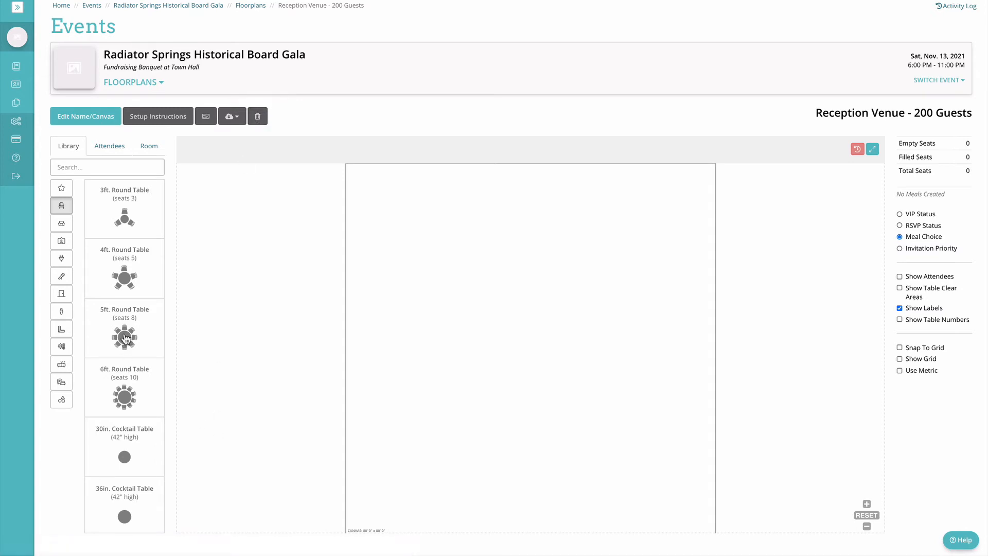
Add multiple 5 ft round tables as 4 rows of 4 and place the sixteen tables
left_click(125, 337)
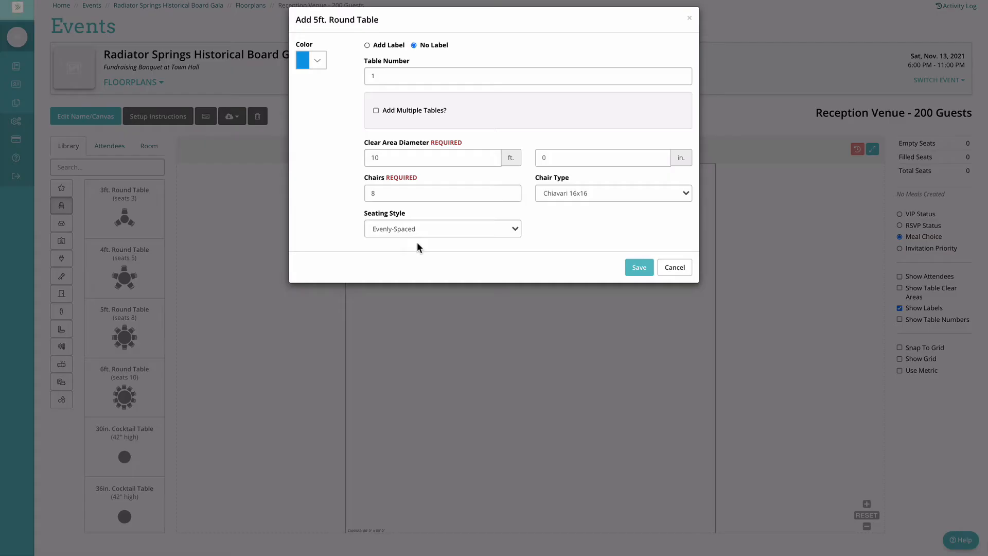
left_click(375, 110)
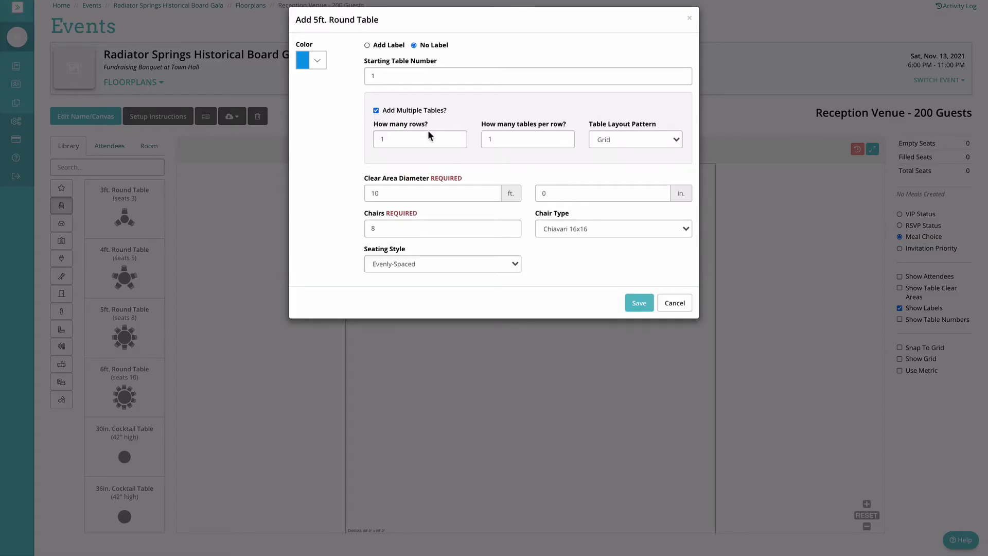
type("4")
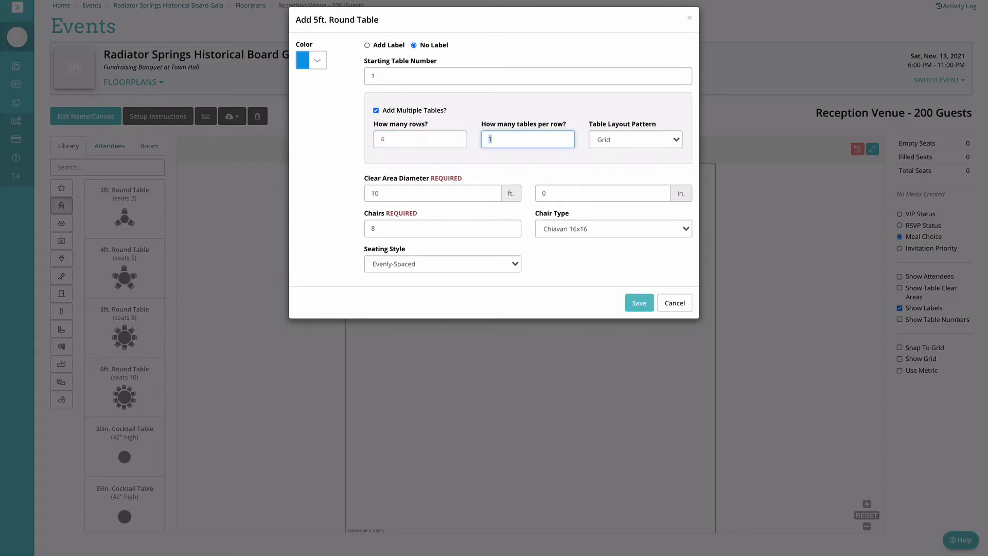
type("4")
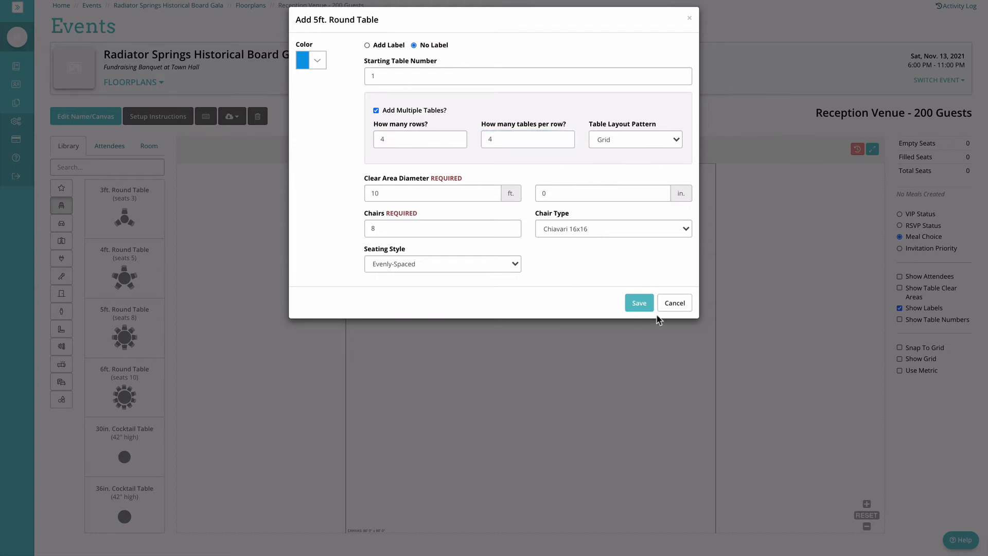
left_click(638, 303)
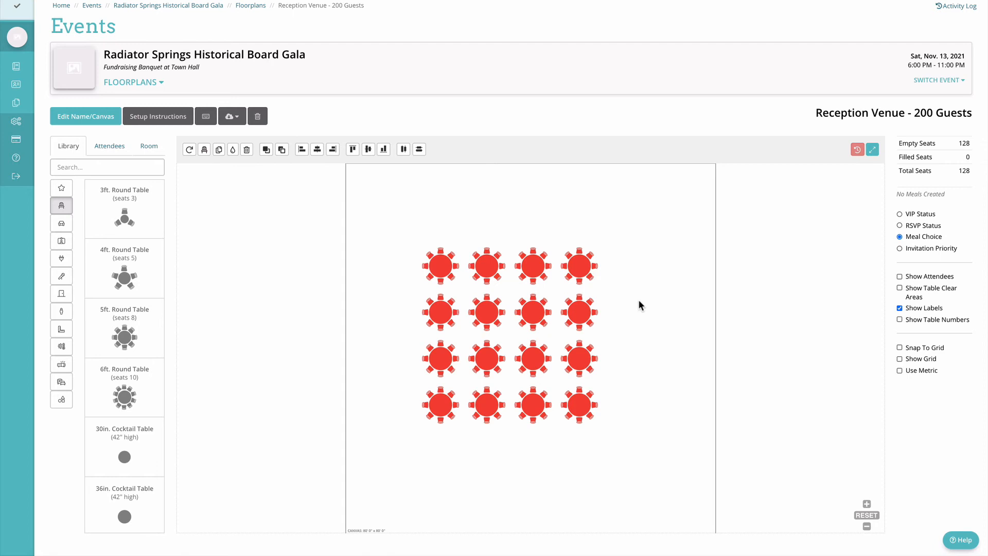
Show the Attendees seating assignment options for the floorplan
left_click(16, 8)
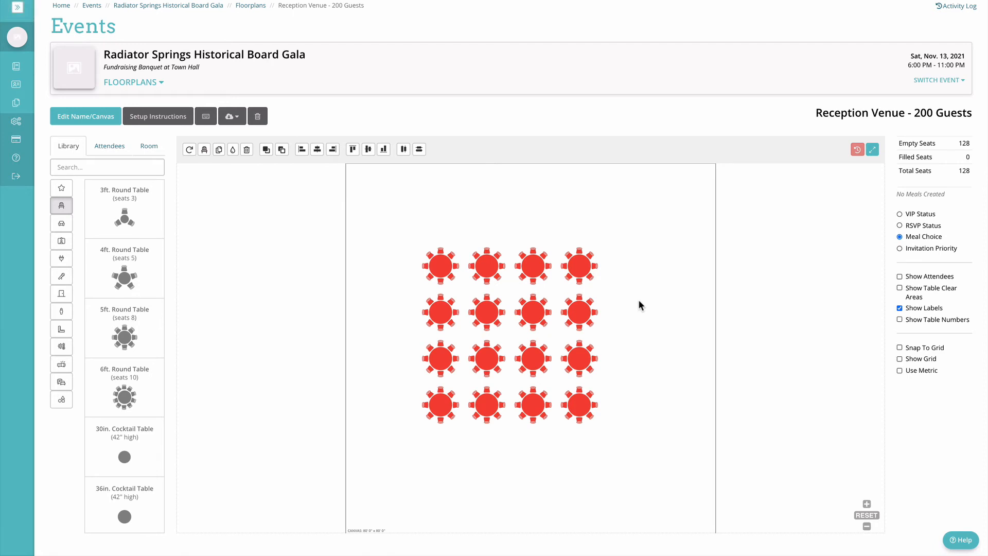
mouse_move(710, 332)
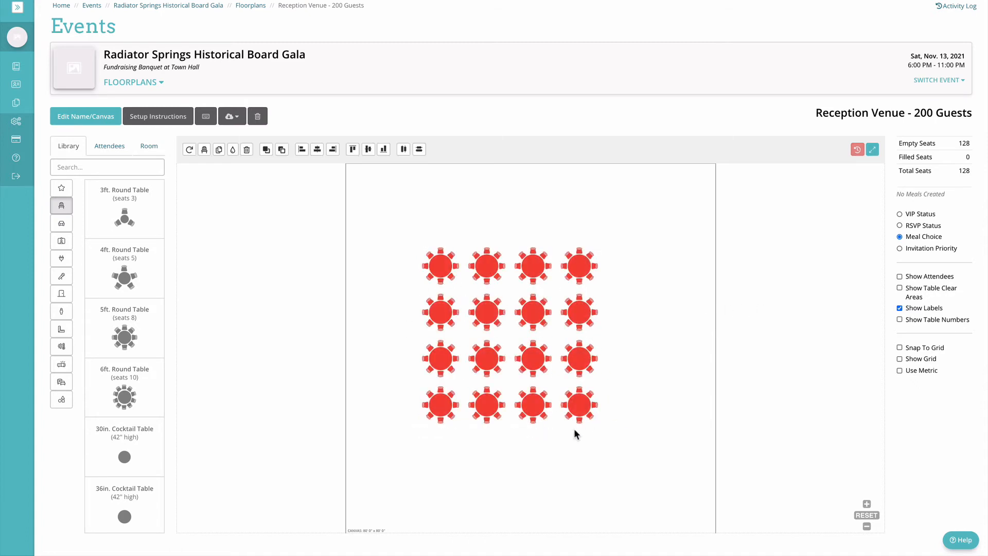
mouse_move(205, 117)
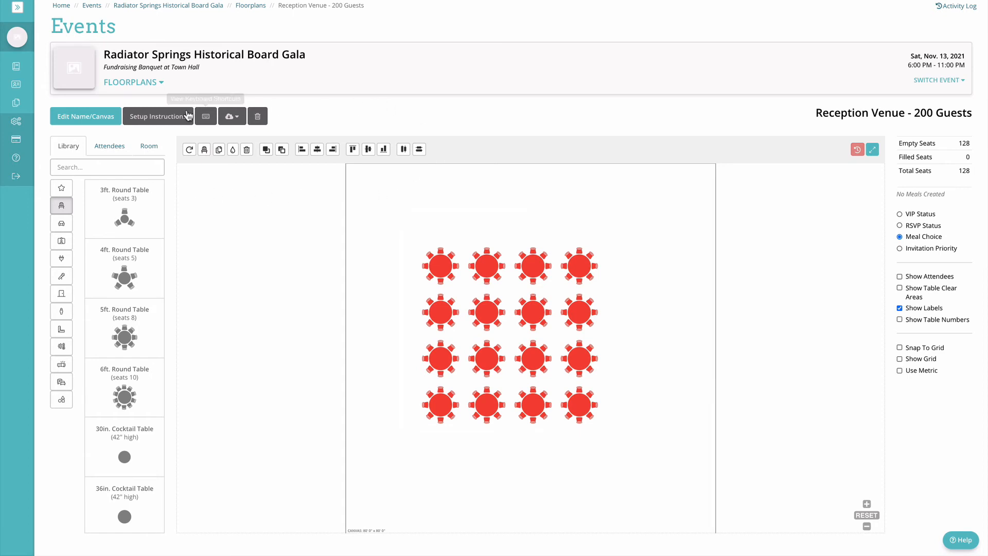
mouse_move(423, 179)
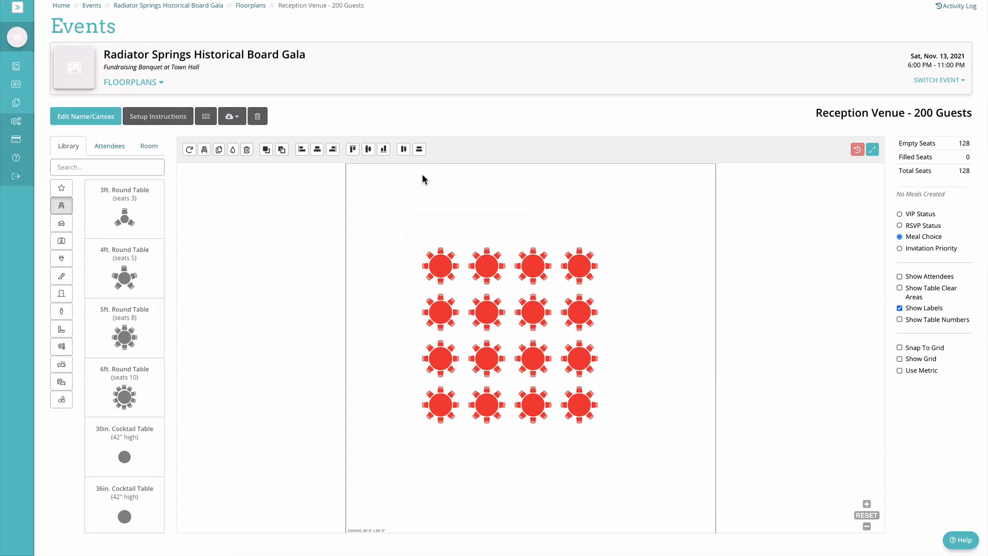
left_click(109, 145)
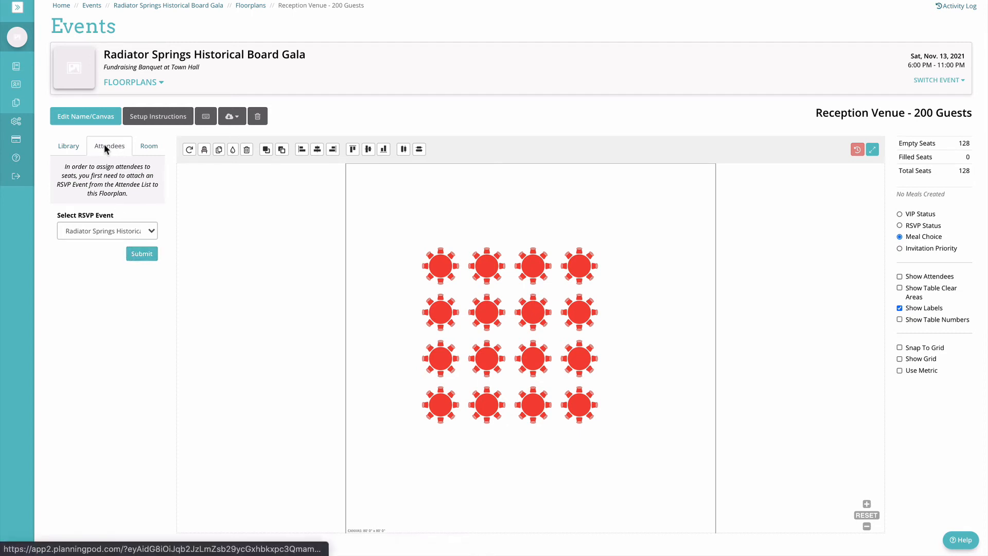
Show the Room outline options with Draw Outline and Upload Outline
left_click(148, 146)
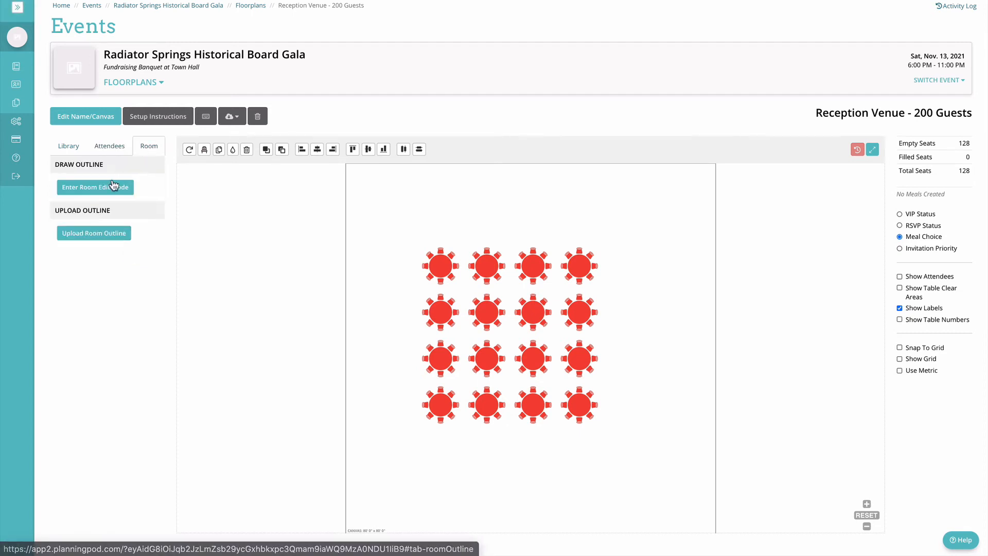
mouse_move(94, 237)
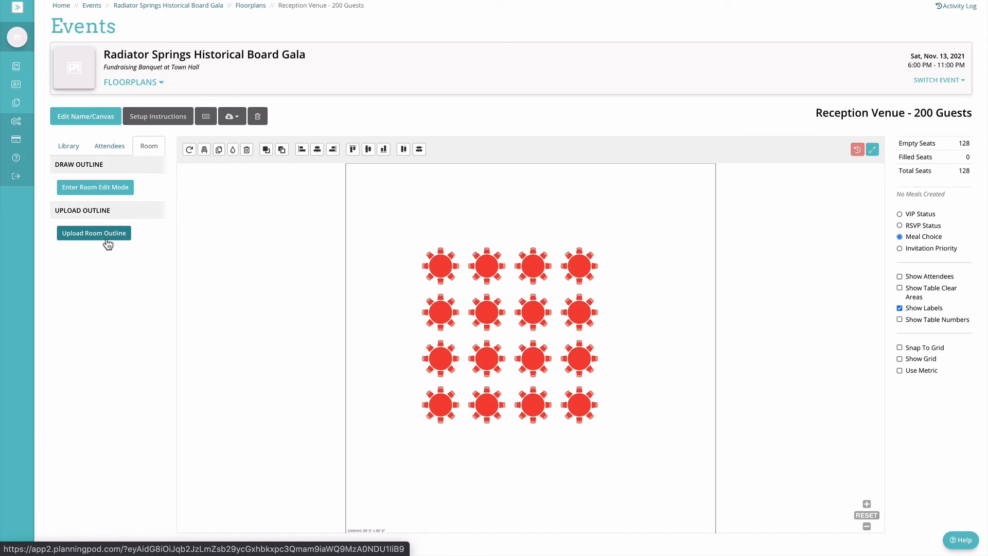
mouse_move(582, 277)
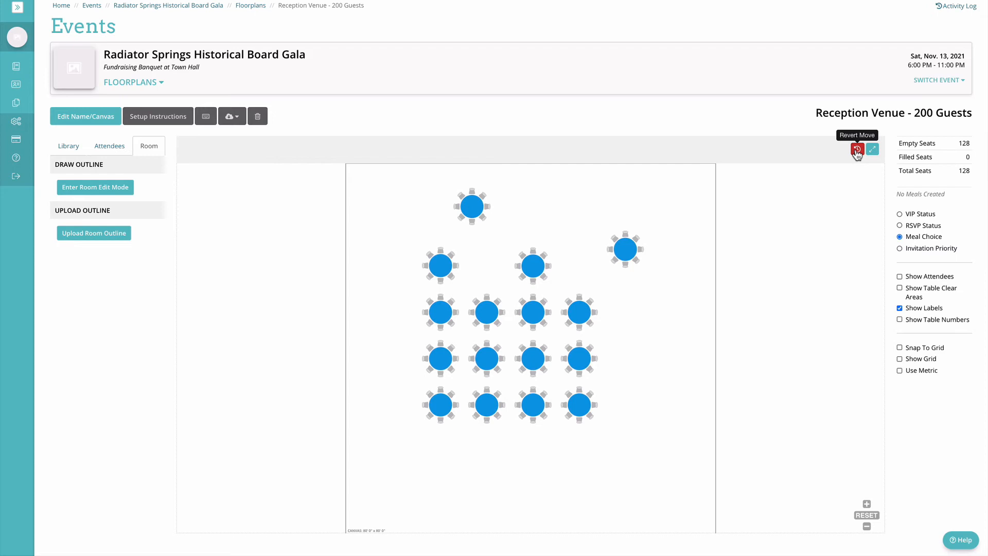
Revert the accidental table move and expand the floorplan to fill the workspace
left_click(856, 151)
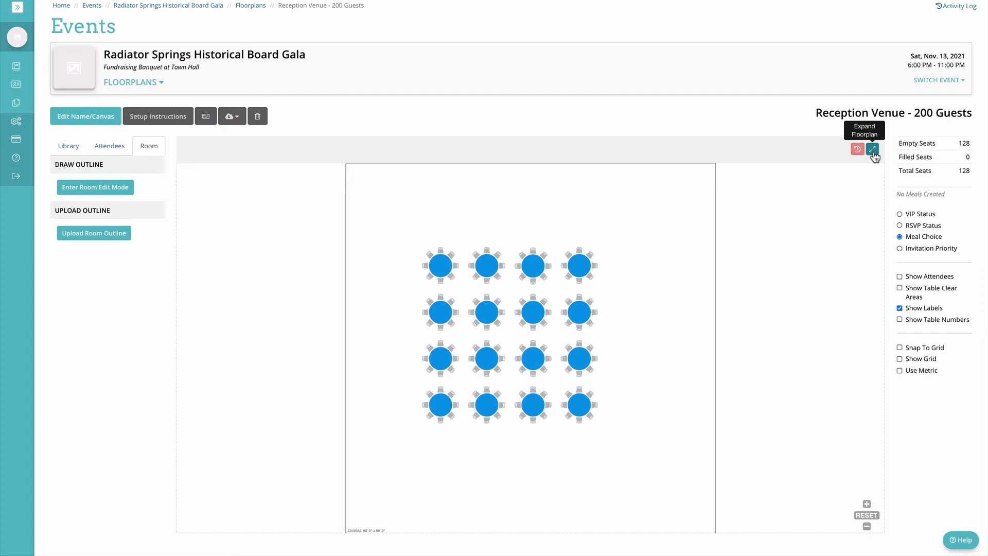
left_click(872, 150)
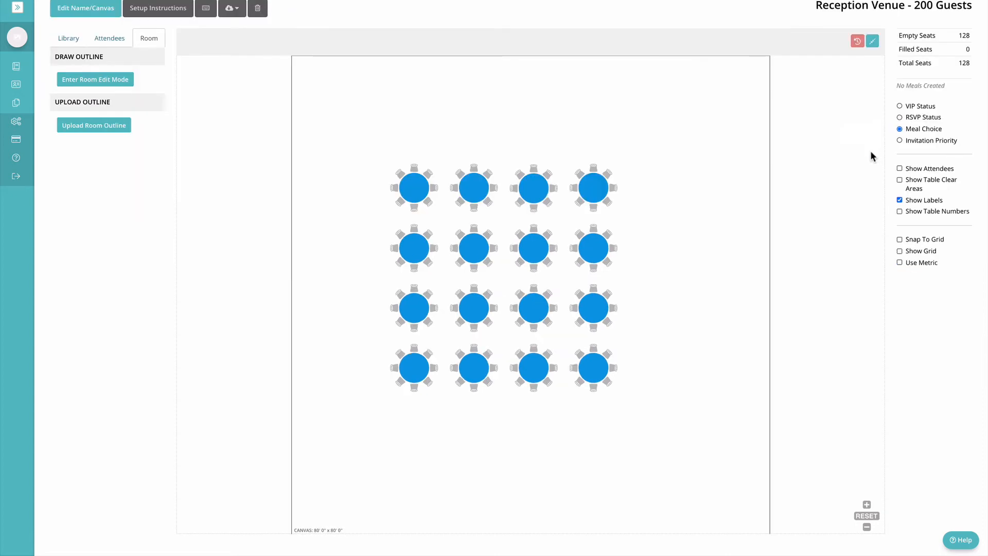
mouse_move(871, 41)
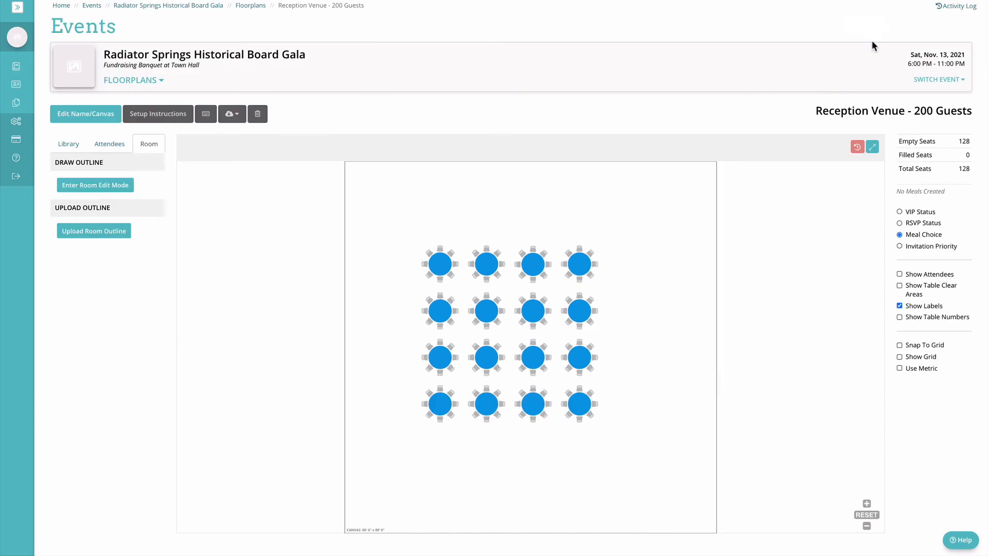
mouse_move(975, 176)
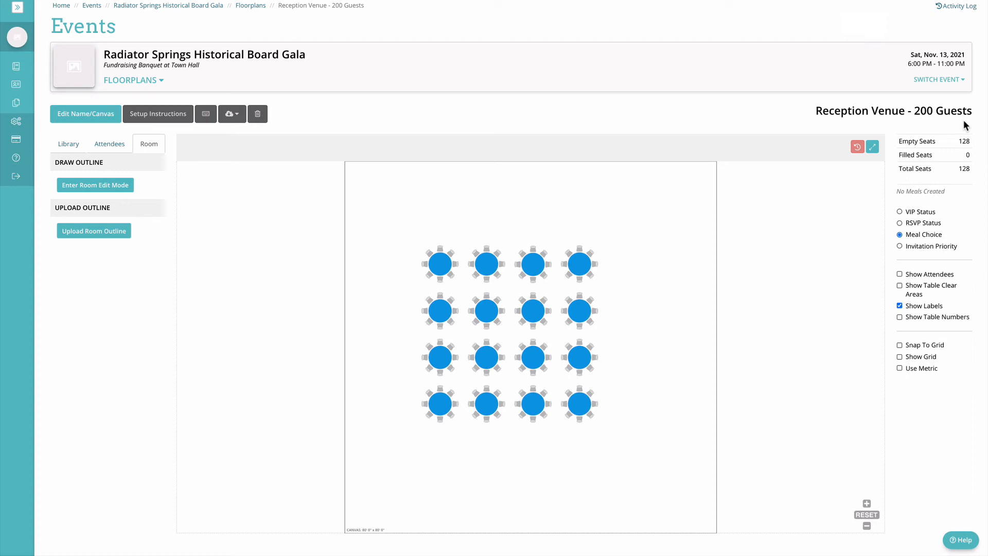
mouse_move(906, 189)
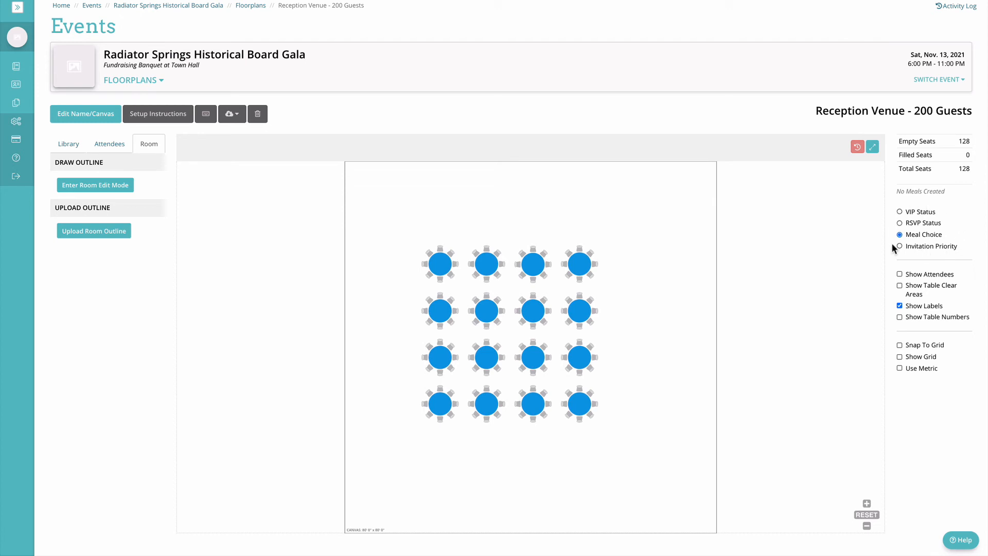
Enable Show Table Clear Areas, Show Table Numbers, Snap To Grid and Show Grid, keeping feet units
left_click(899, 285)
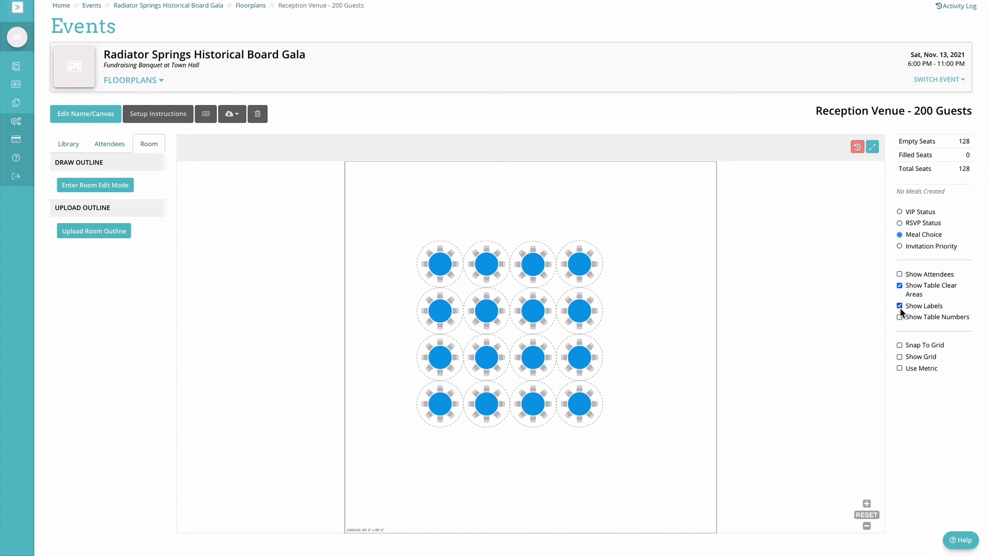
left_click(899, 316)
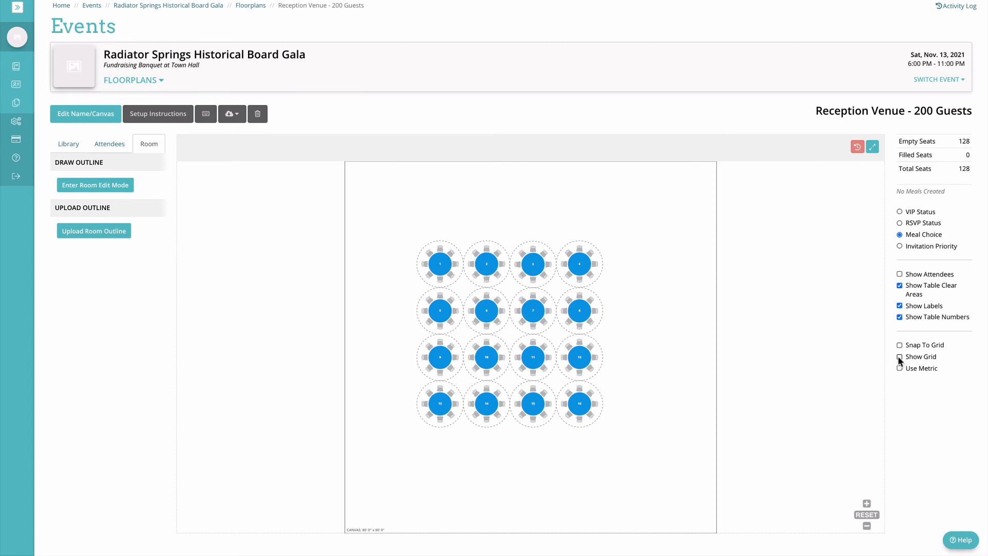
left_click(899, 344)
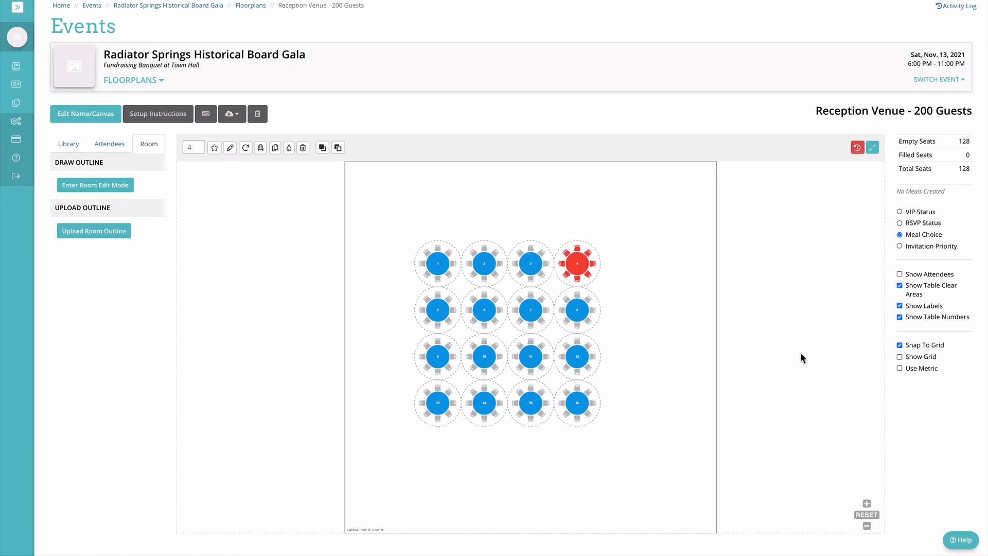
left_click(899, 357)
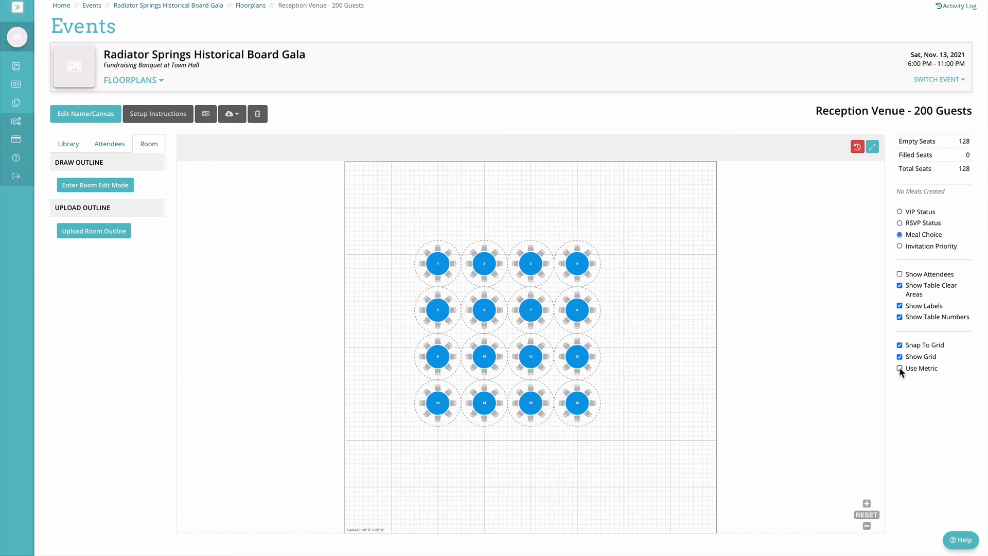
left_click(899, 368)
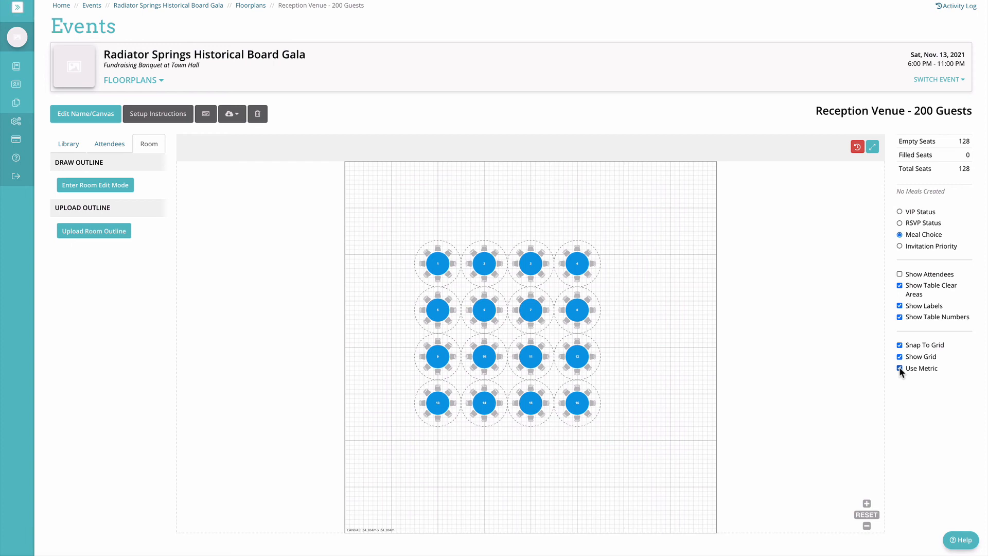
left_click(899, 369)
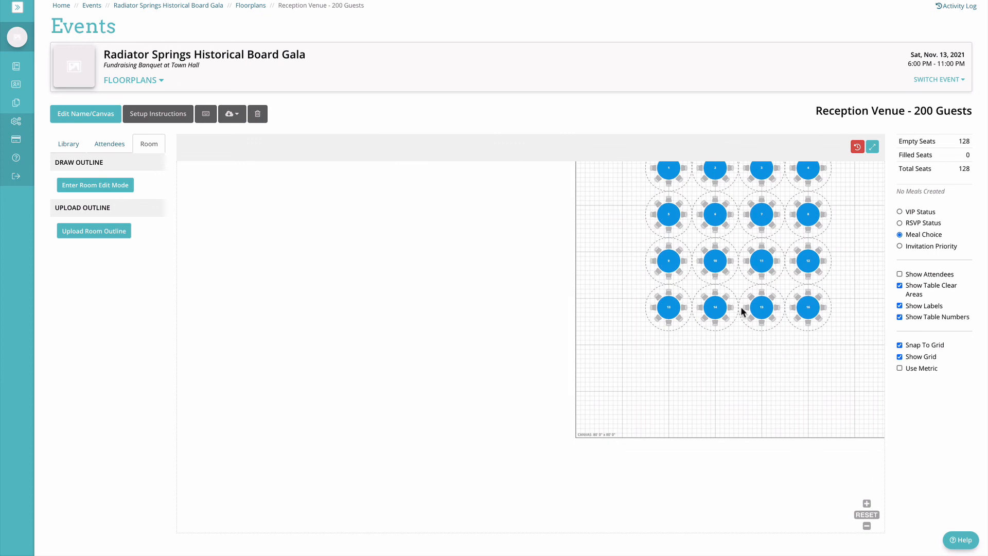
left_click(866, 514)
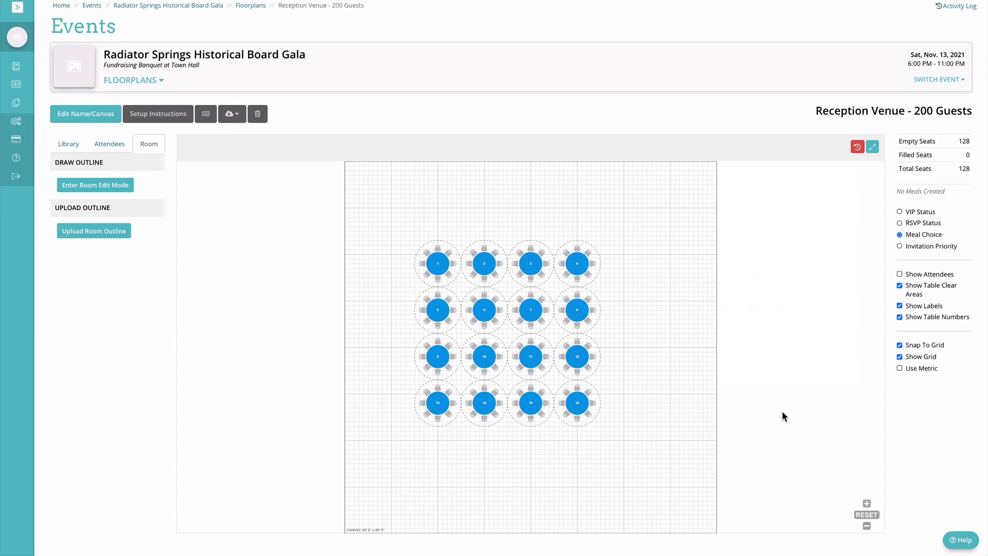
mouse_move(212, 460)
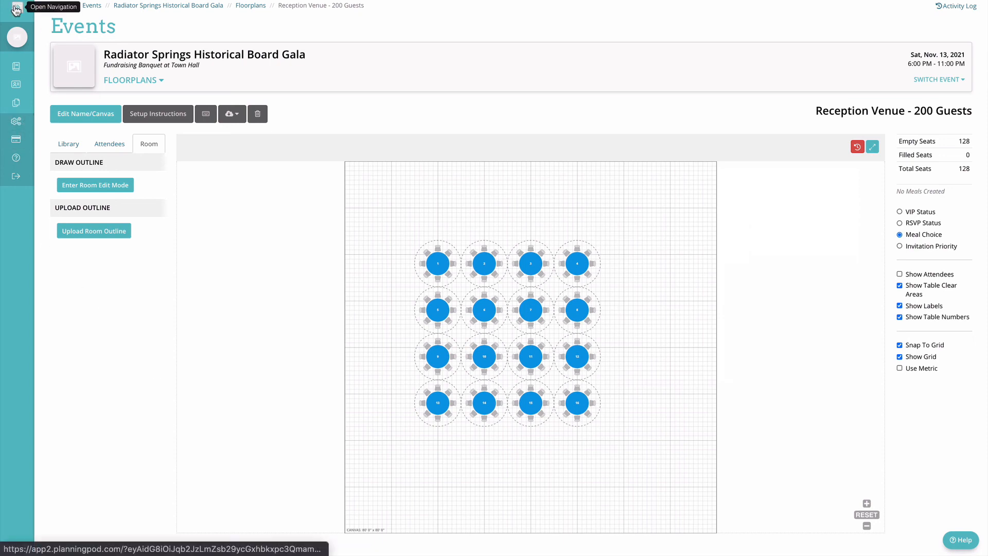
Expand the main app navigation and show the furniture Library items
left_click(18, 8)
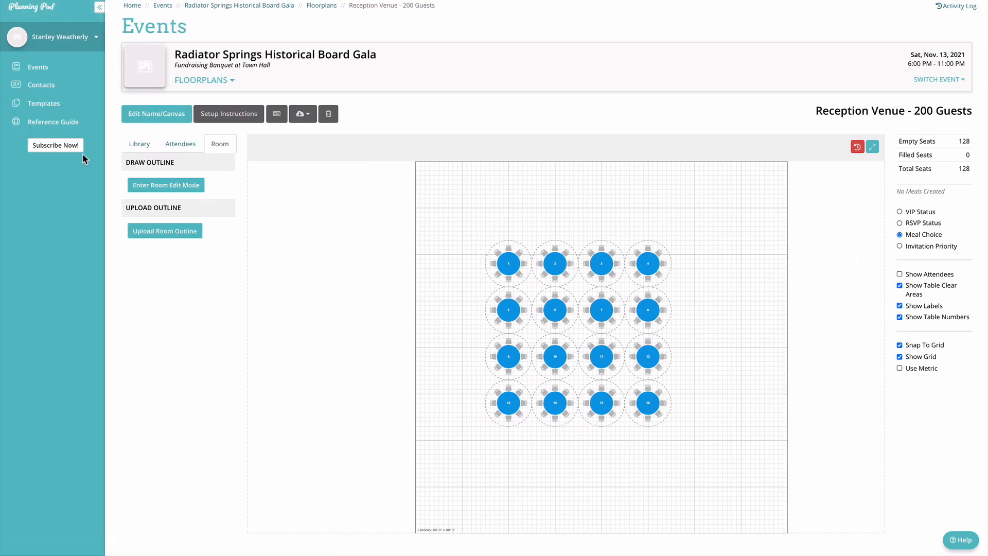
mouse_move(319, 349)
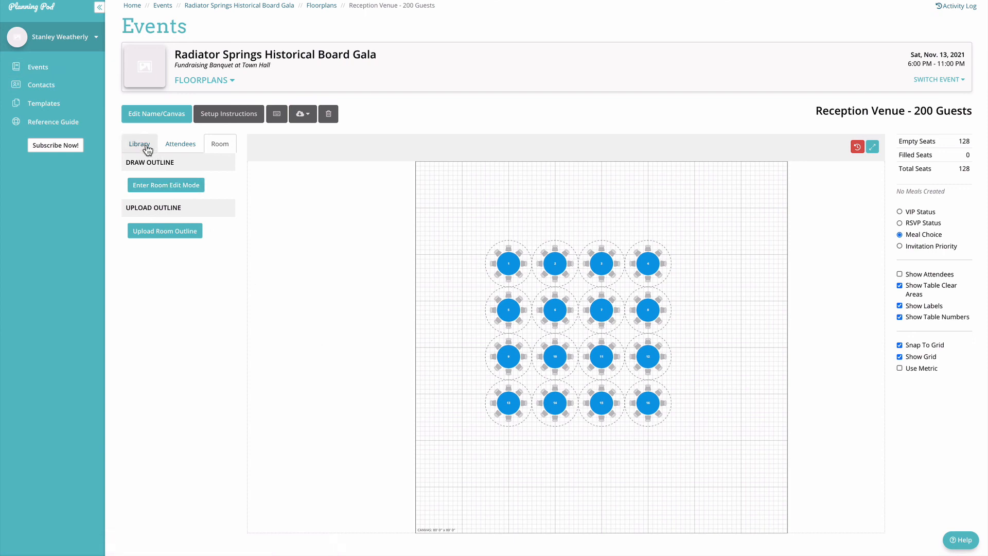
left_click(138, 144)
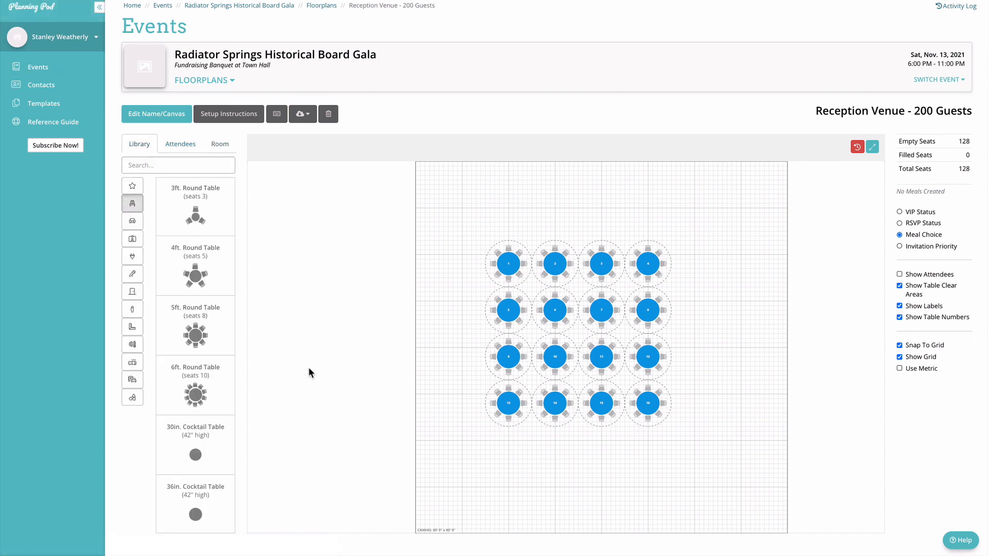